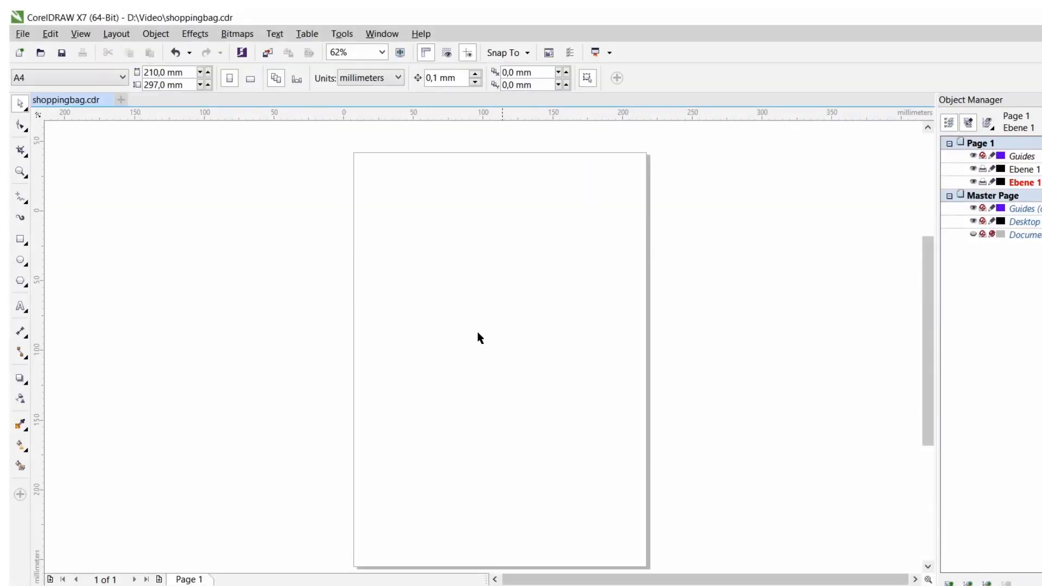
Import the shopping bag lettering artwork with red outlines and frame onto the A4 page.
click(21, 33)
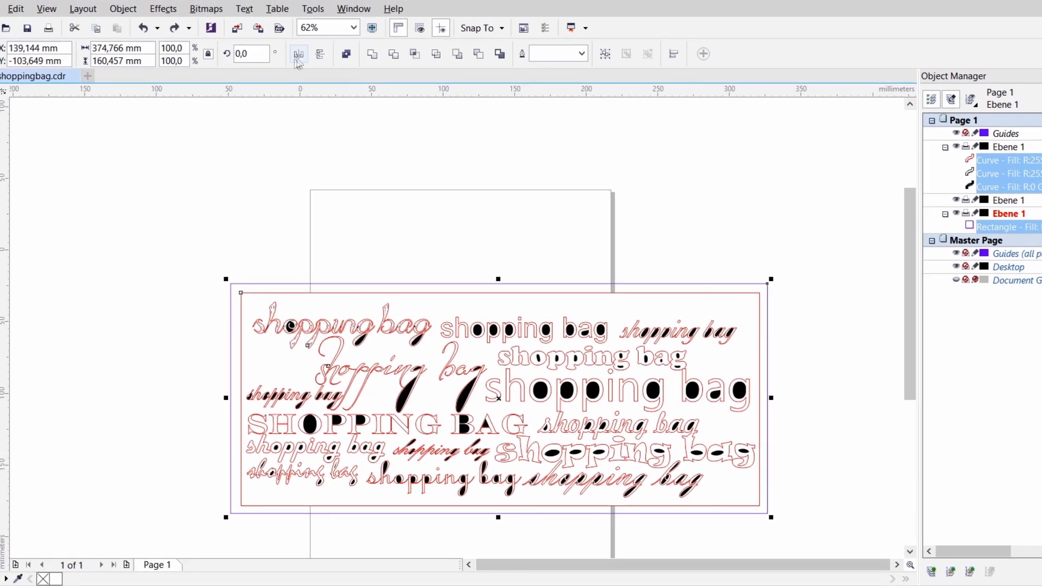
Mirror the lettering horizontally and bring up print settings for the Trotec Engraver.
click(299, 54)
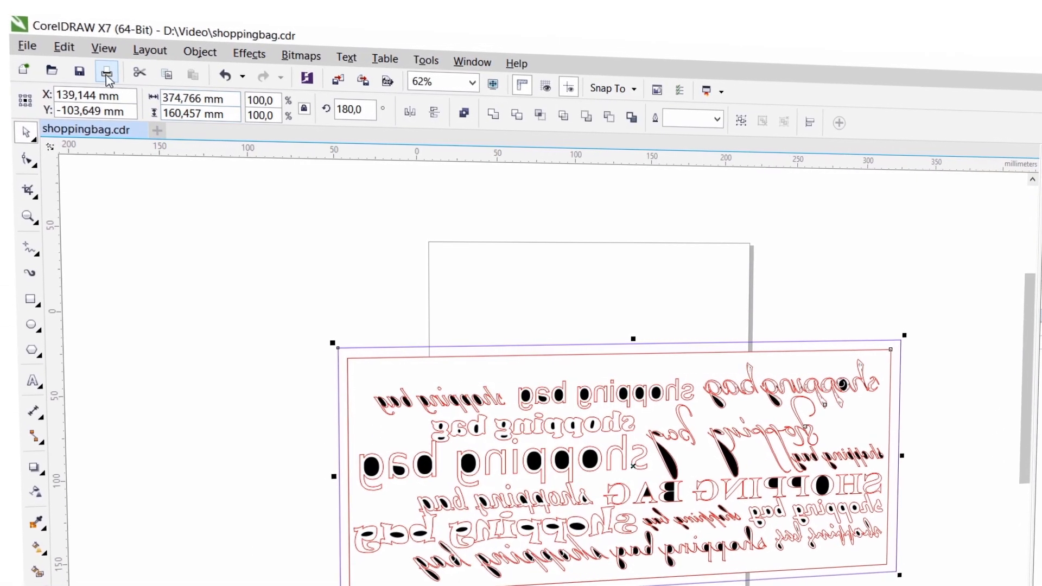
click(107, 72)
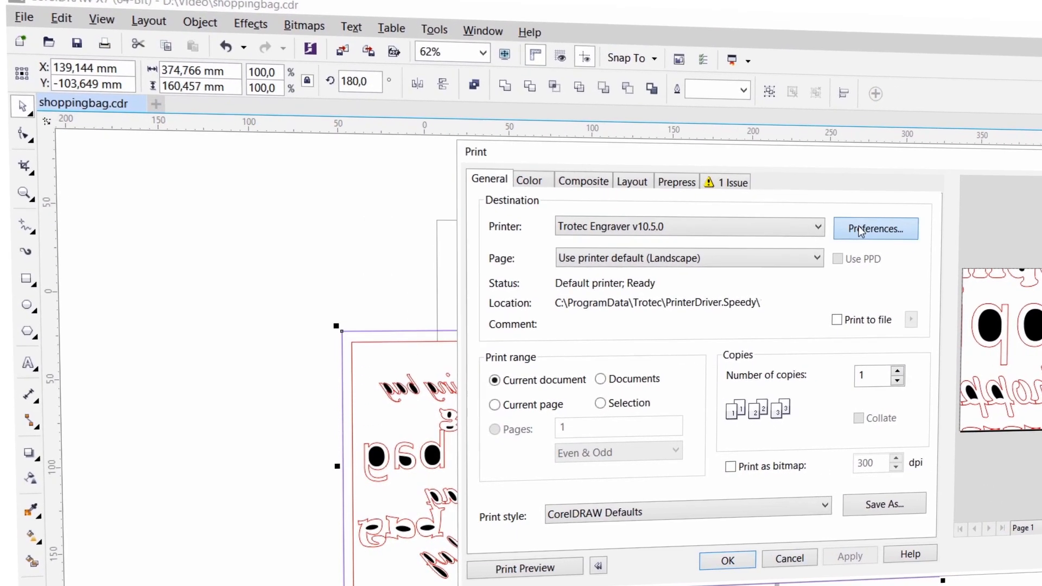
Set the engraver preferences job size to 376 × 162 mm.
click(874, 228)
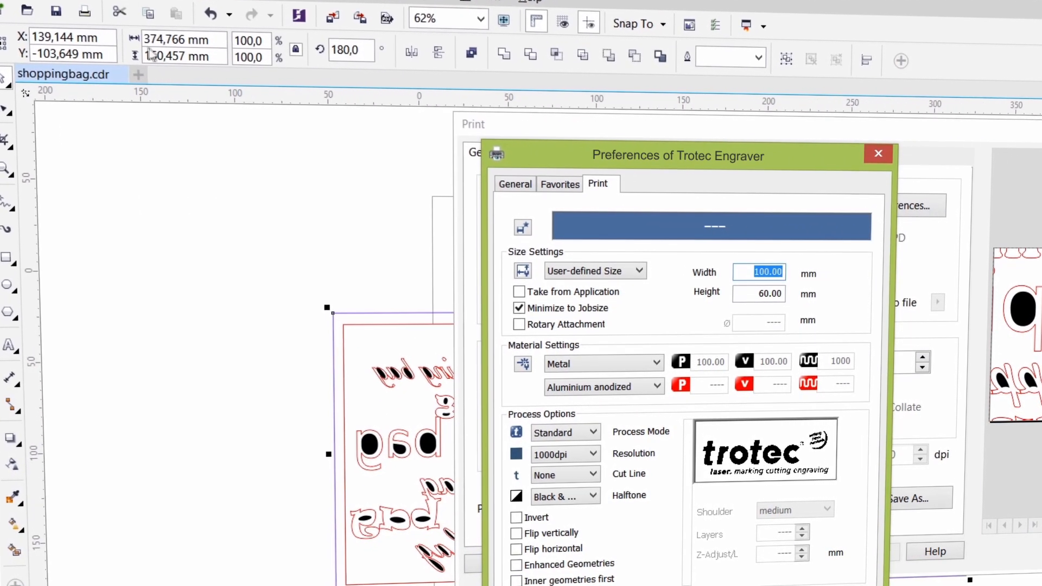
text(376)
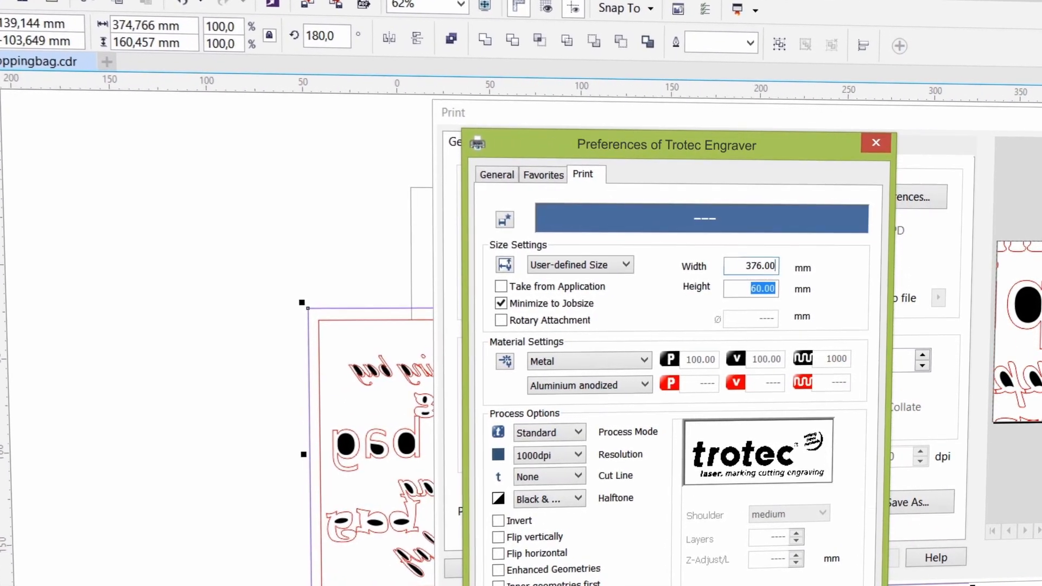
text(162)
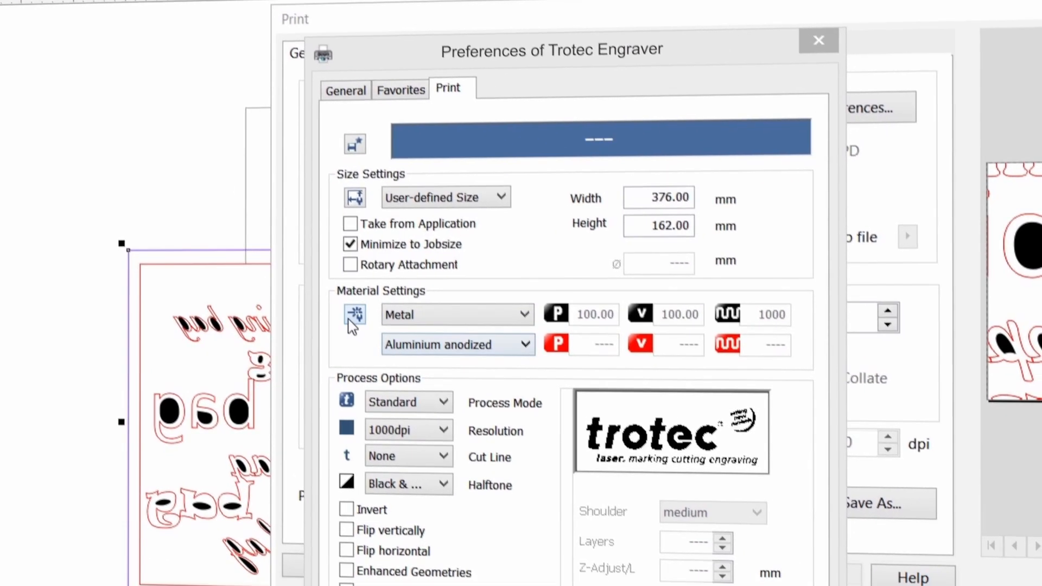
Choose Laserflex from the material database, giving 500 dpi resolution.
click(354, 315)
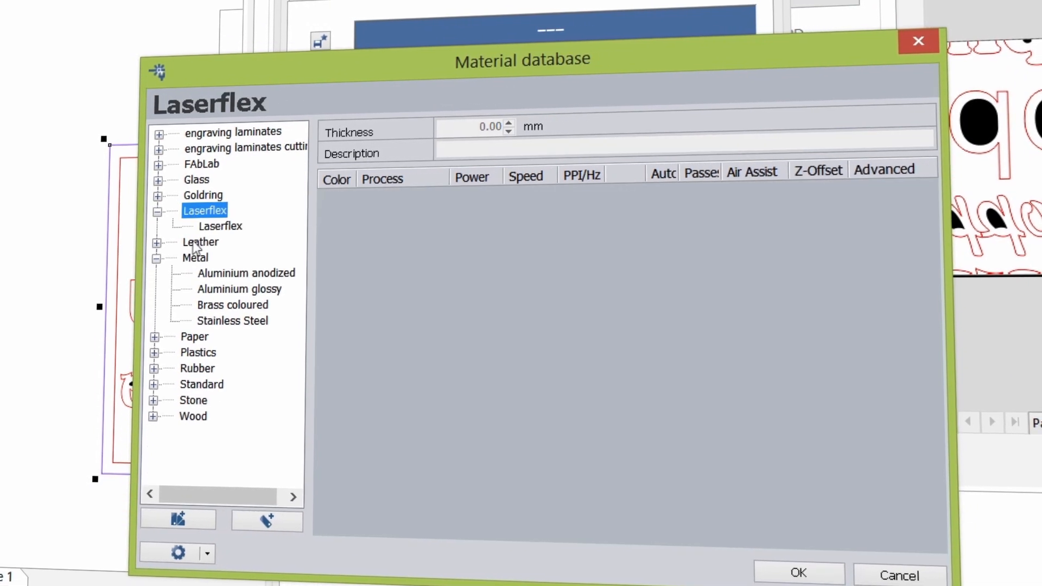
click(220, 226)
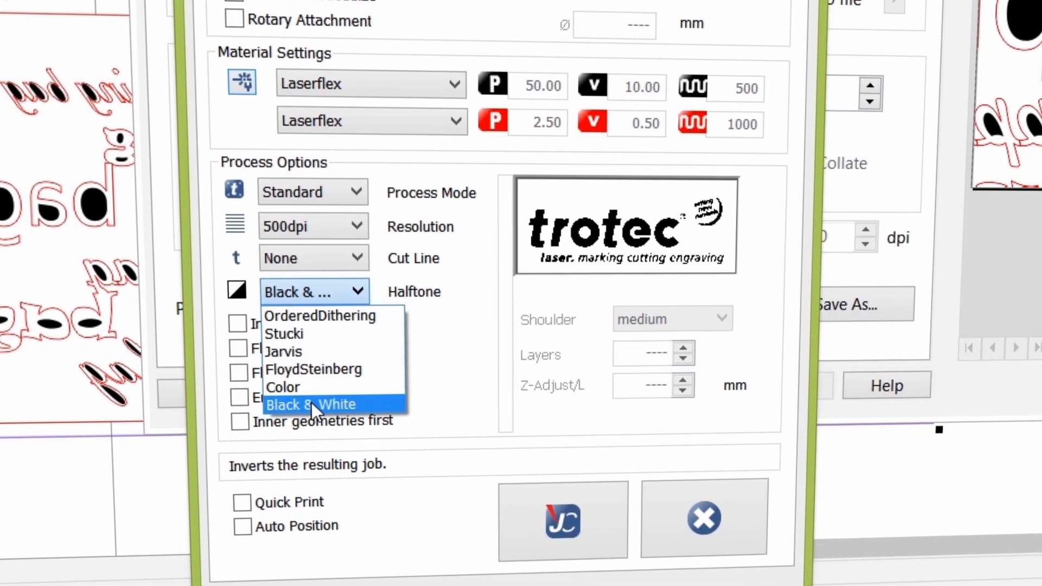
Set halftone to Color and enable Enhanced Geometries and Inner geometries first.
click(283, 387)
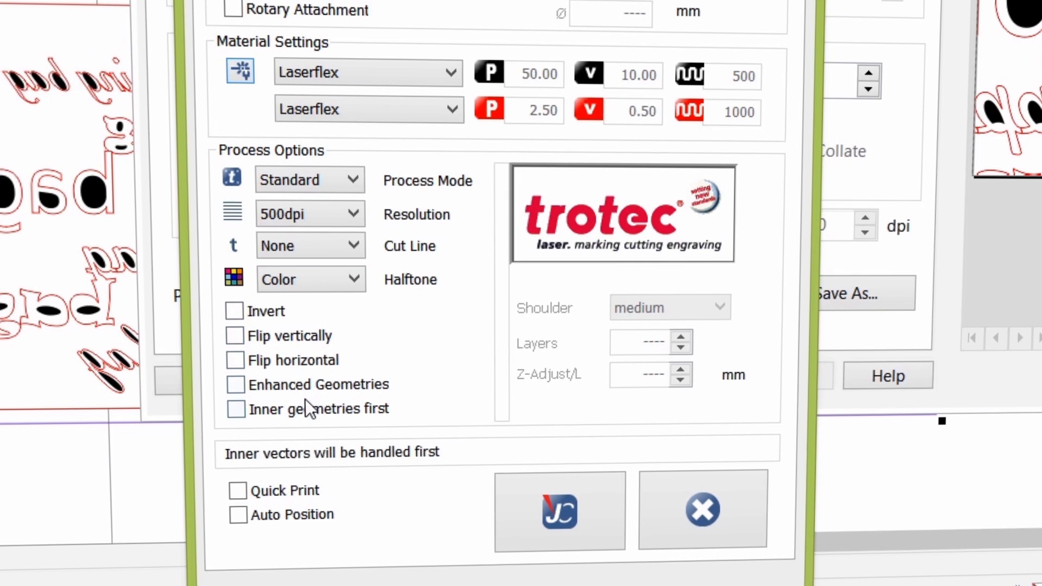
click(232, 382)
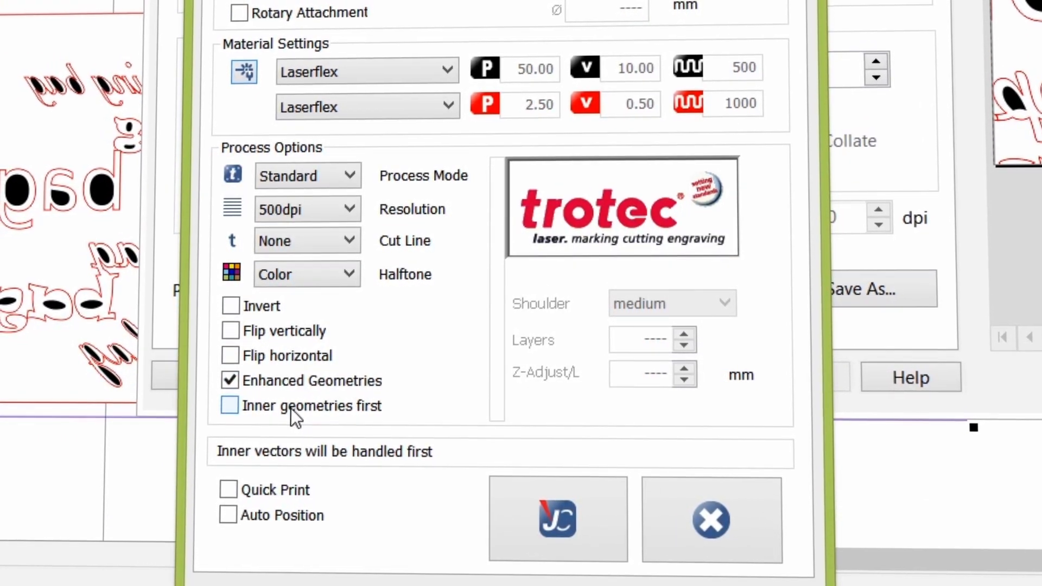
click(230, 405)
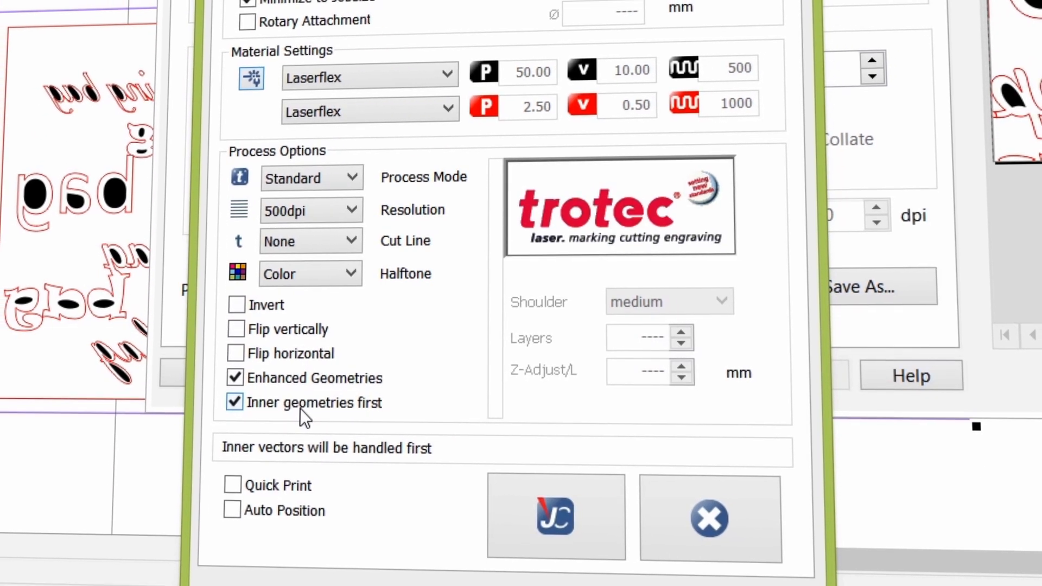
click(247, 1)
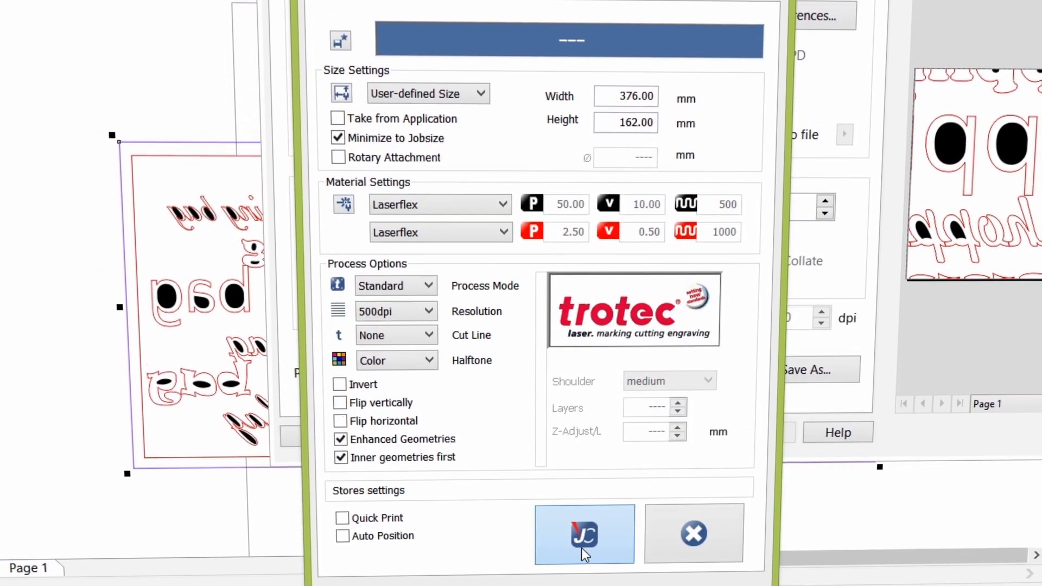
Accept engraver settings, check the layout, and print the selection as the Shoppingbag job.
click(583, 534)
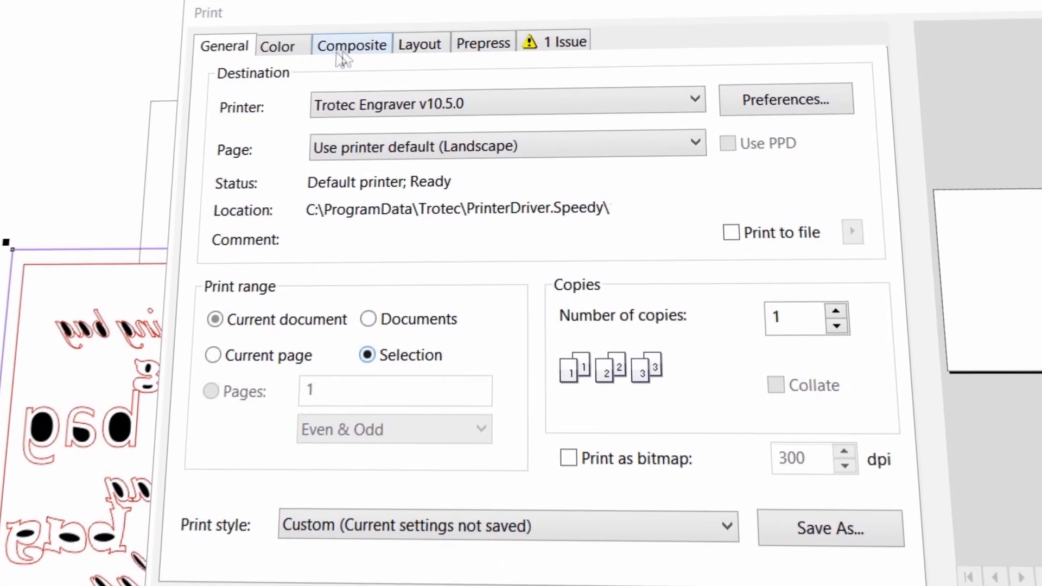
click(420, 43)
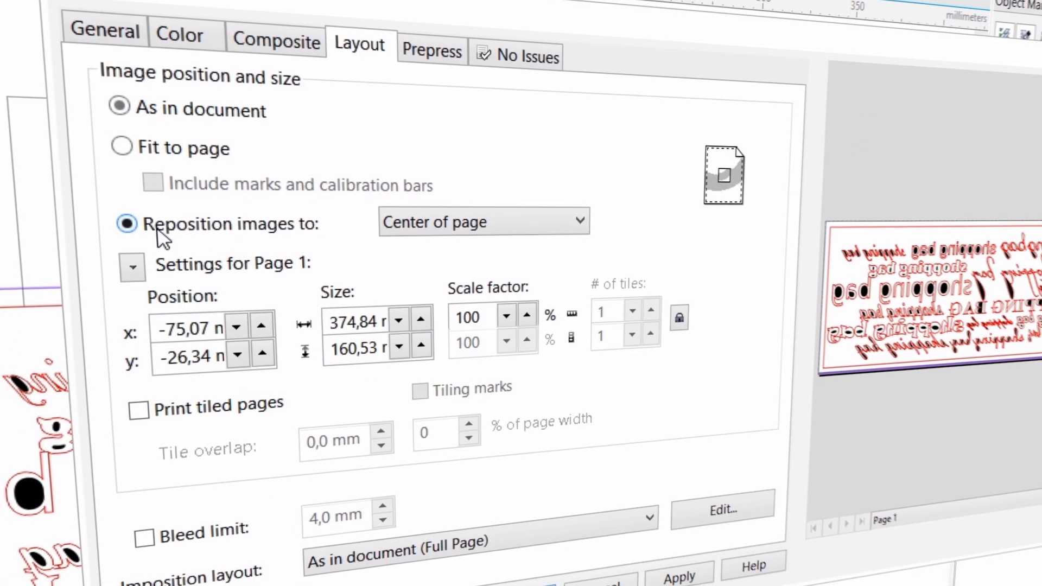
click(103, 32)
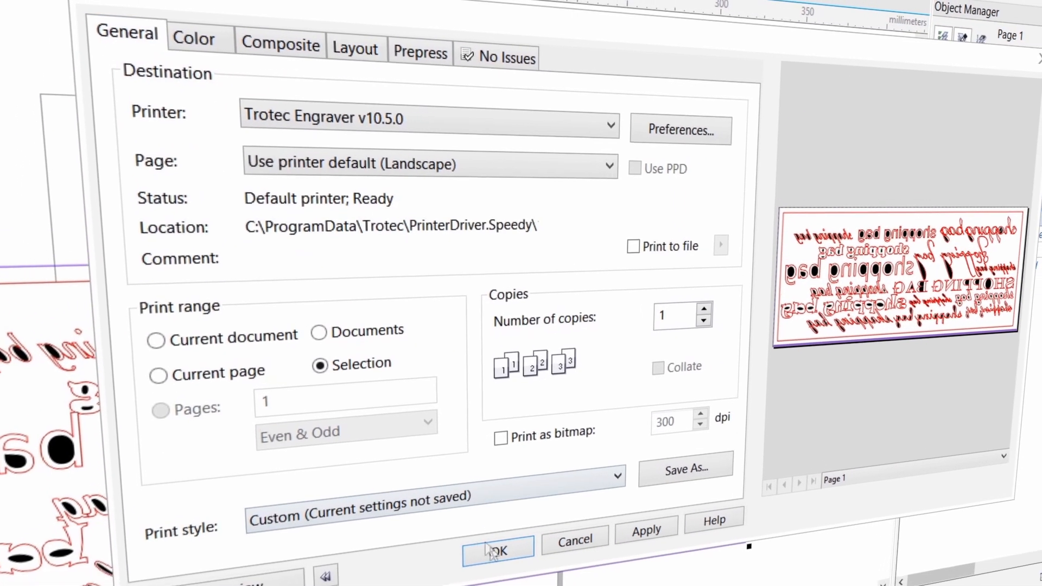
click(498, 549)
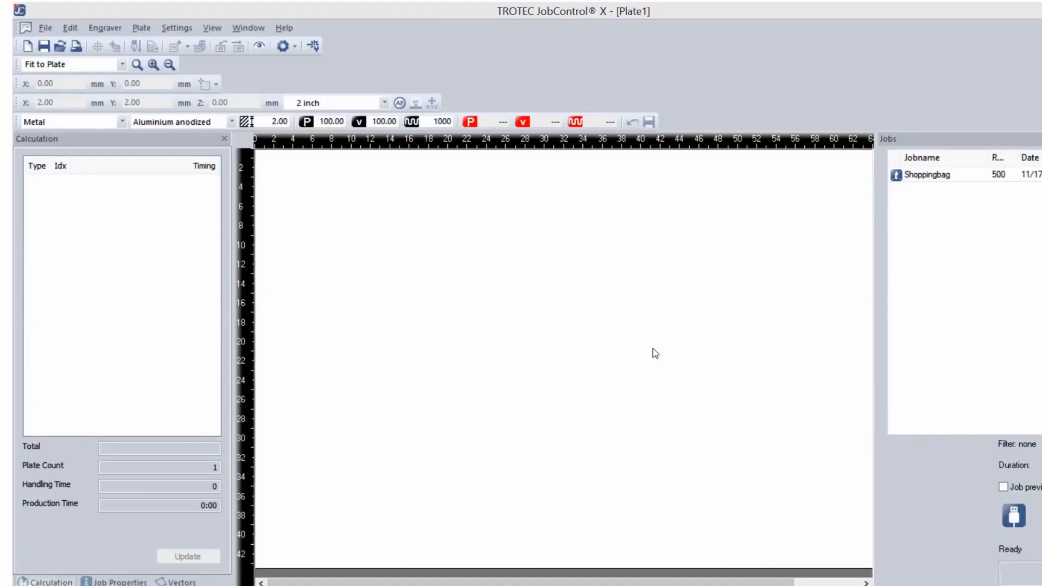
Set the start position to bottom in JobControl's Plate Setup.
click(139, 28)
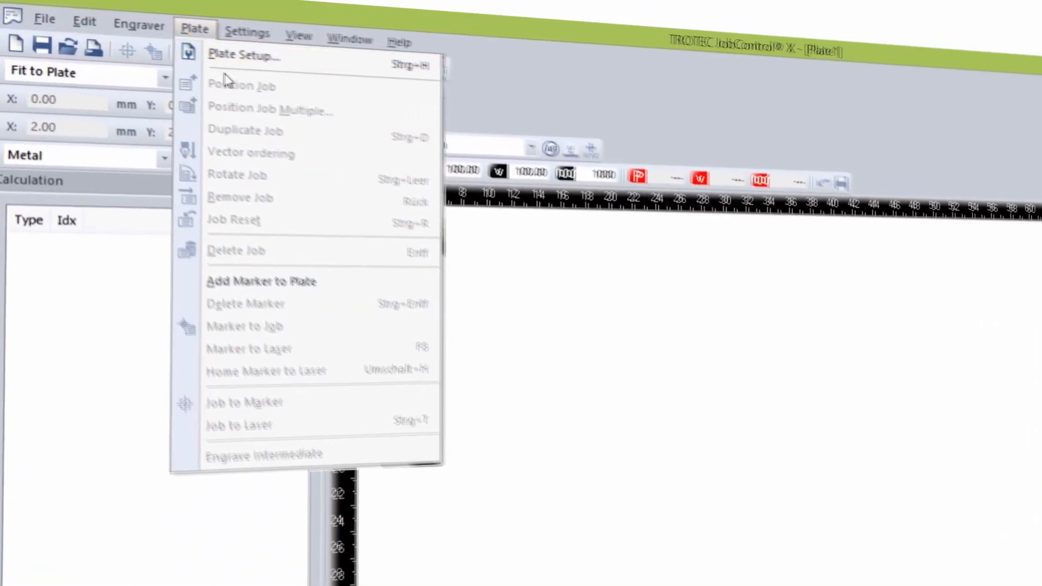
click(243, 56)
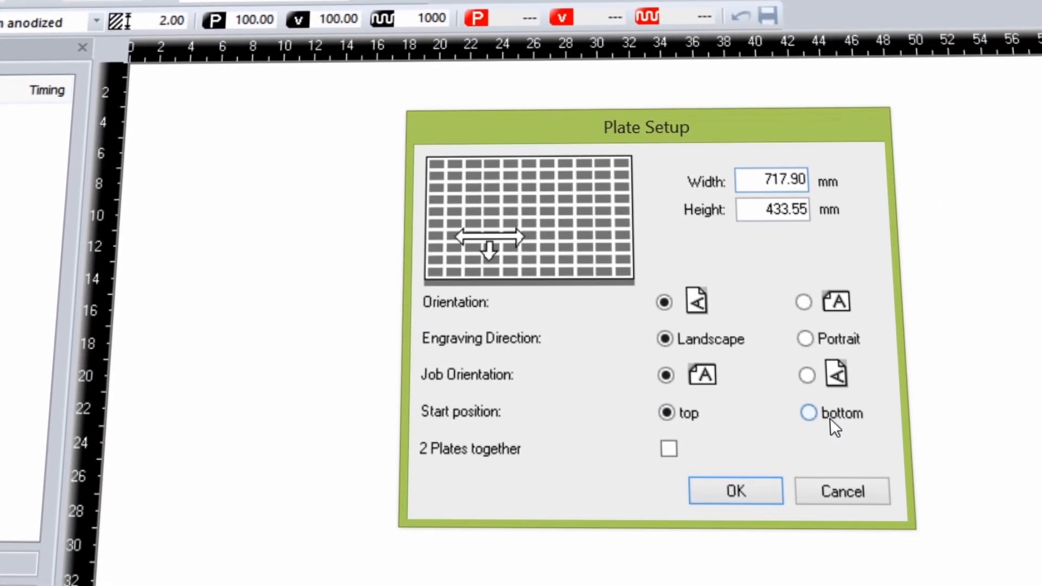
click(803, 414)
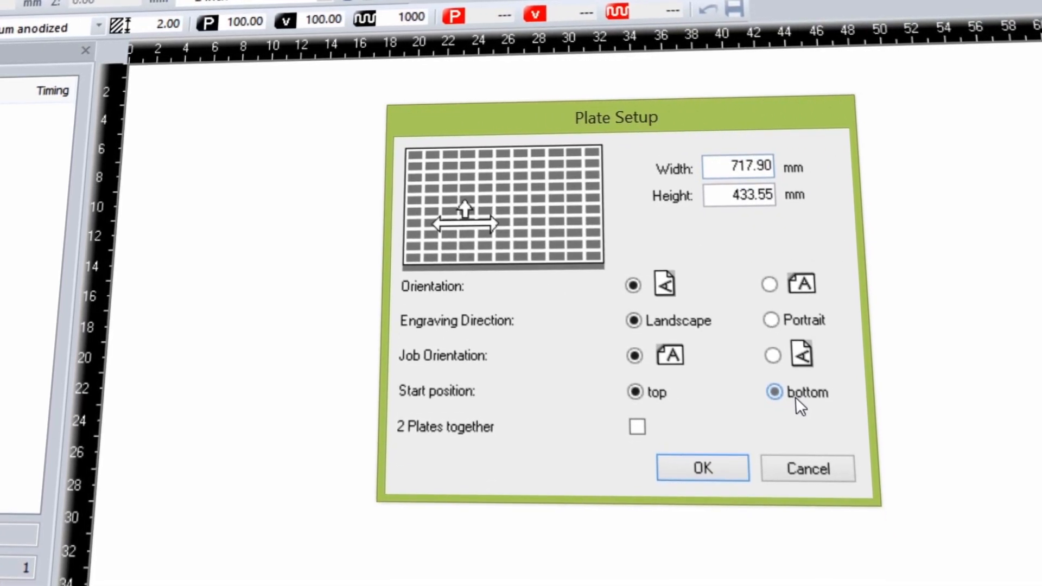